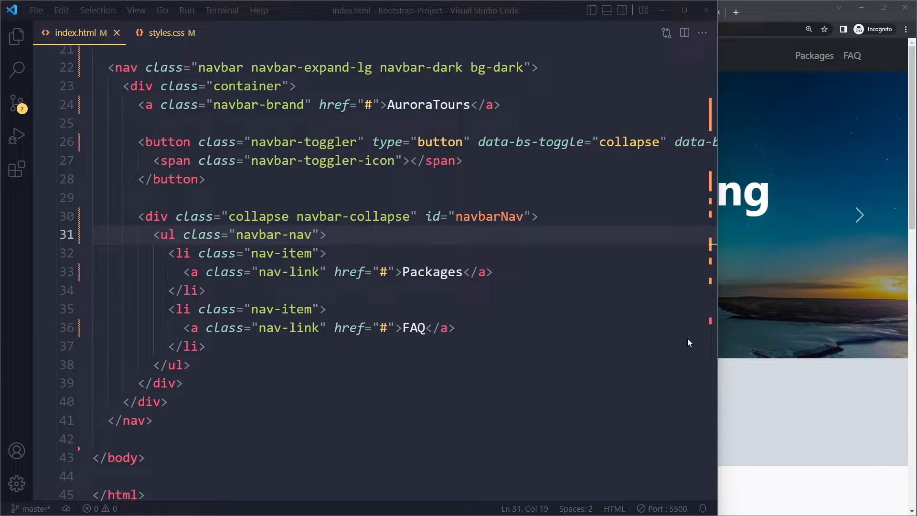
Place the cursor after navbar-nav in line 31's ul class attribute and add a space
left_click(319, 235)
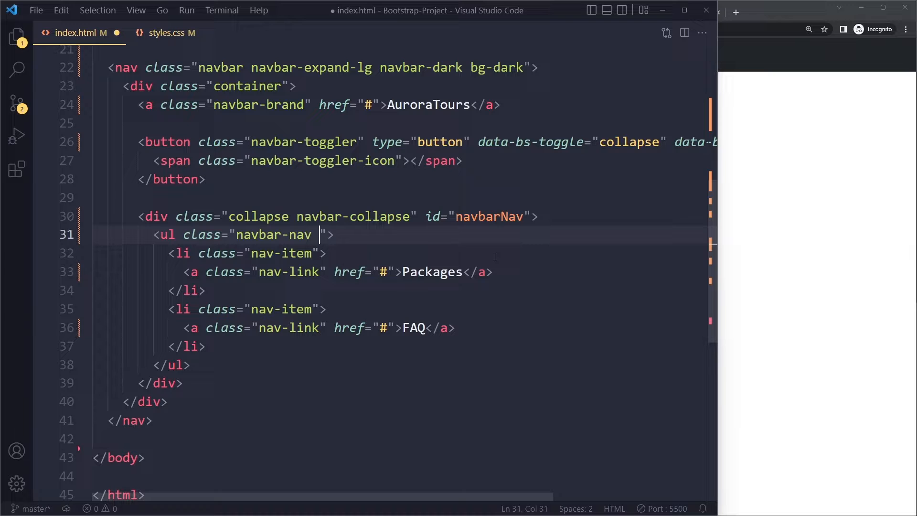
Add the ms-auto class to the navbar ul via IntelliSense completion
type("ms-au")
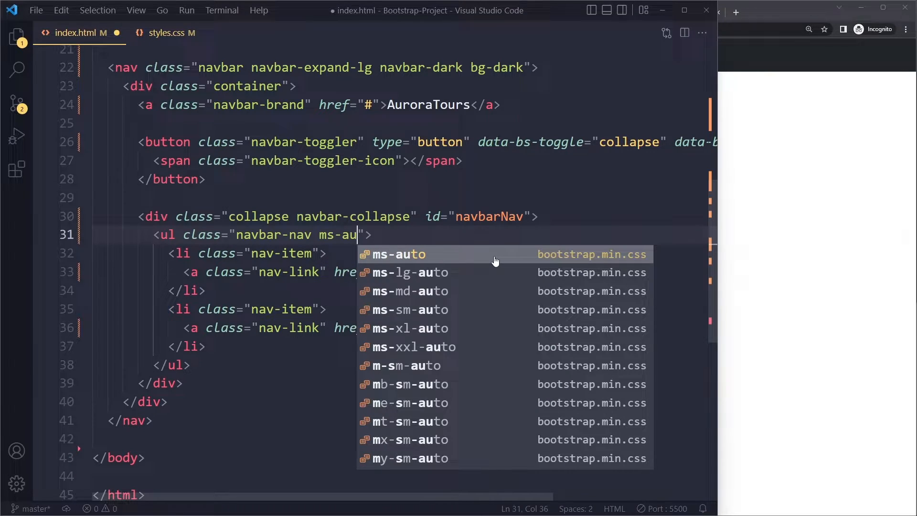
left_click(397, 253)
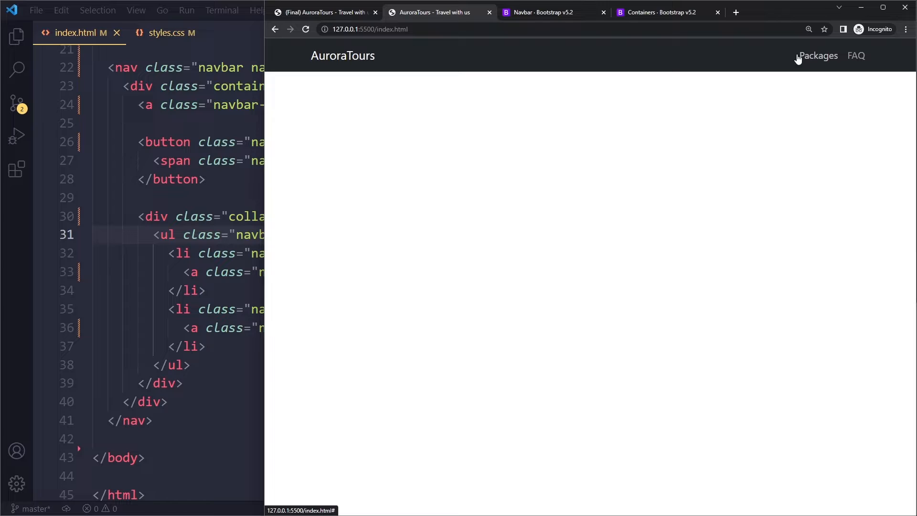
mouse_move(858, 58)
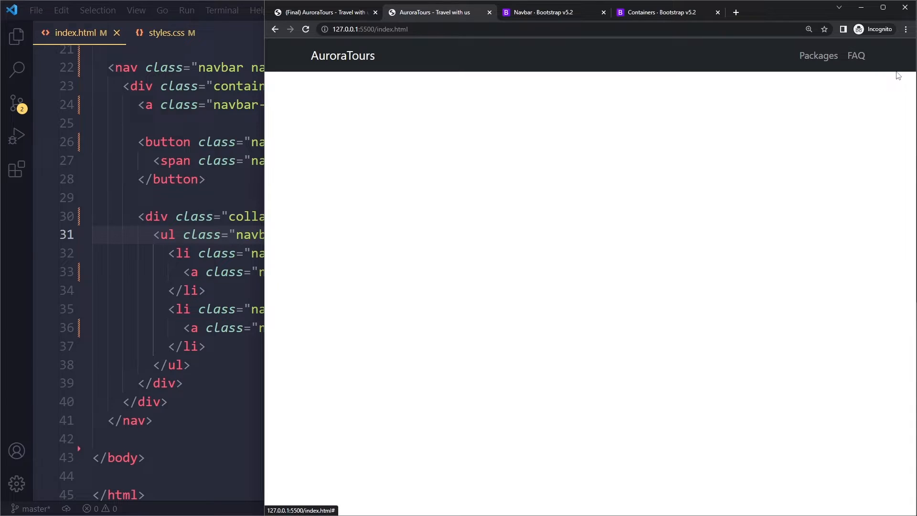
mouse_move(865, 81)
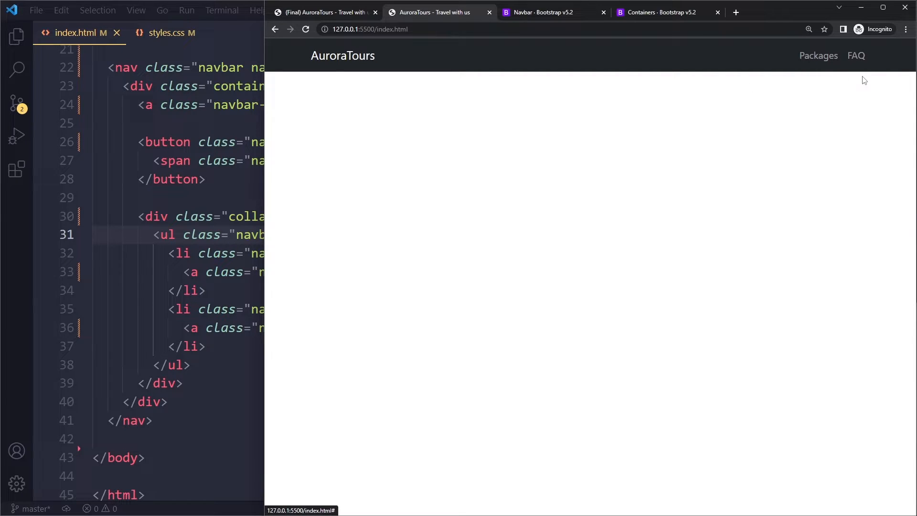
mouse_move(872, 55)
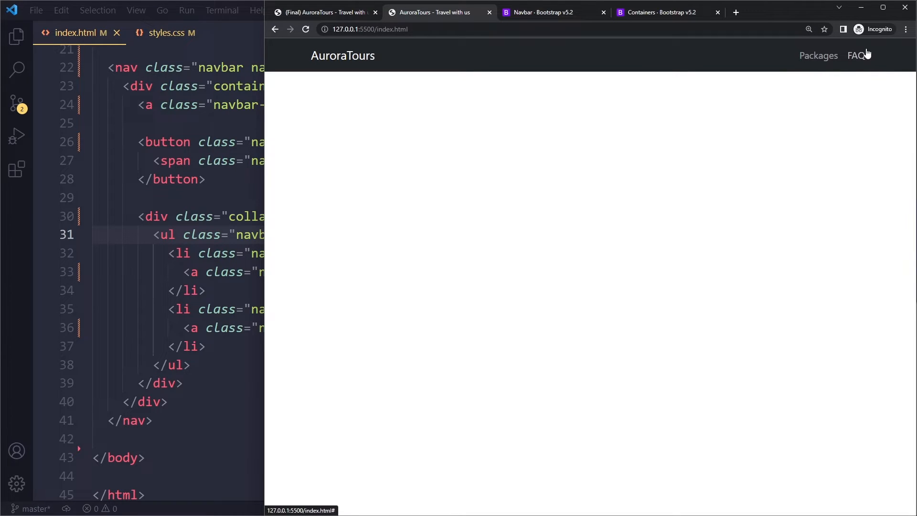
mouse_move(795, 53)
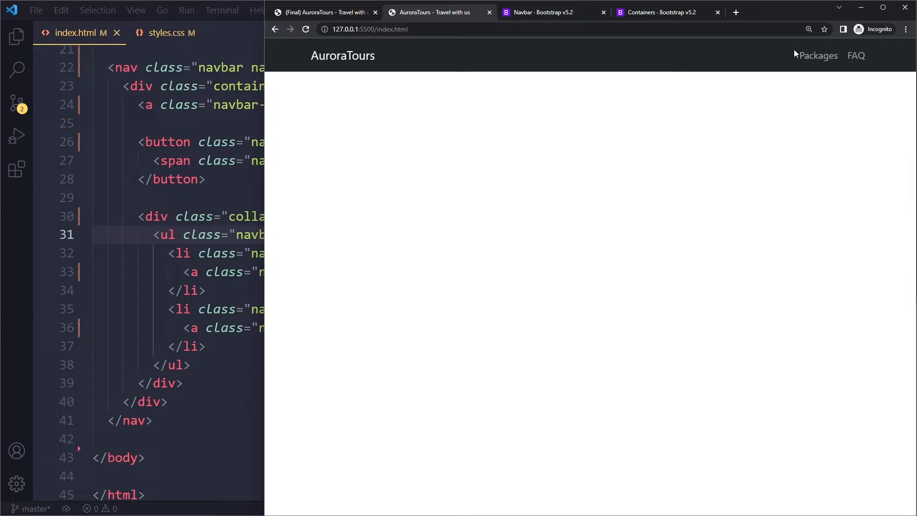
mouse_move(871, 78)
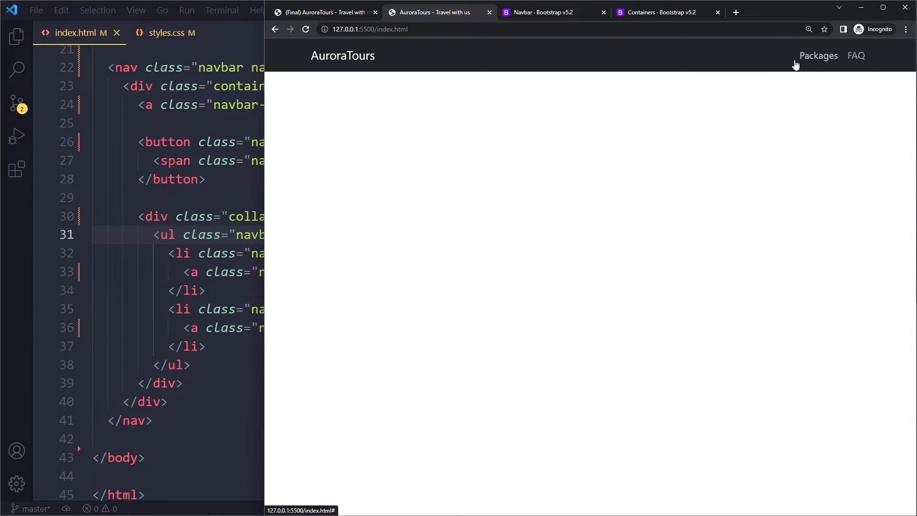
mouse_move(764, 46)
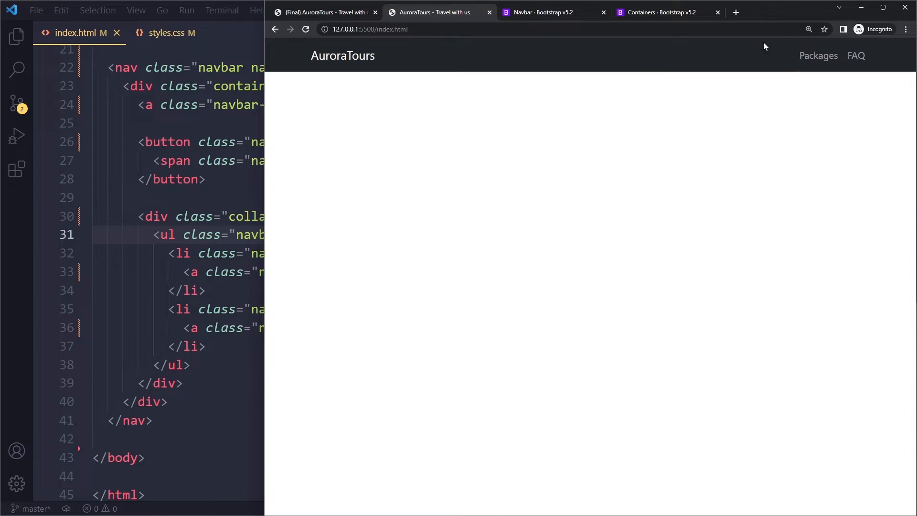
mouse_move(792, 52)
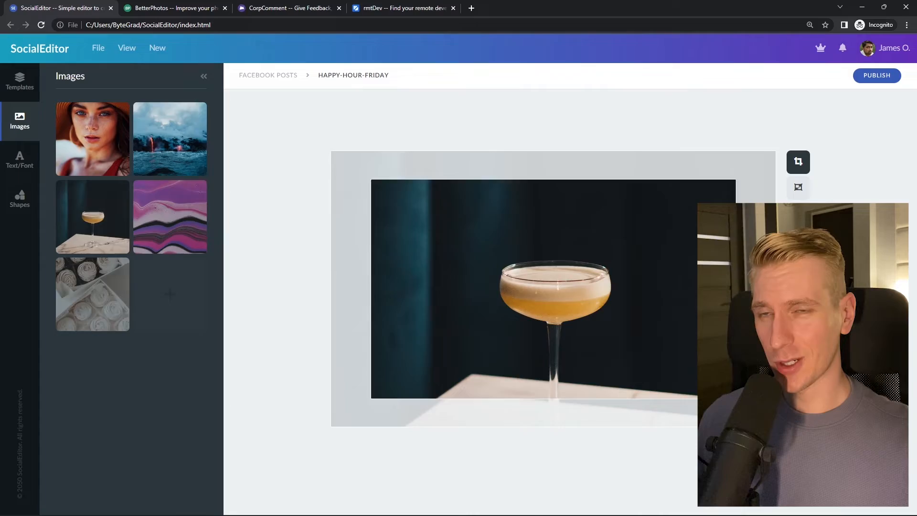
Search rmtDev for 'react developer', then browse the SocialEditor and BetterPhotos tabs
left_click(173, 7)
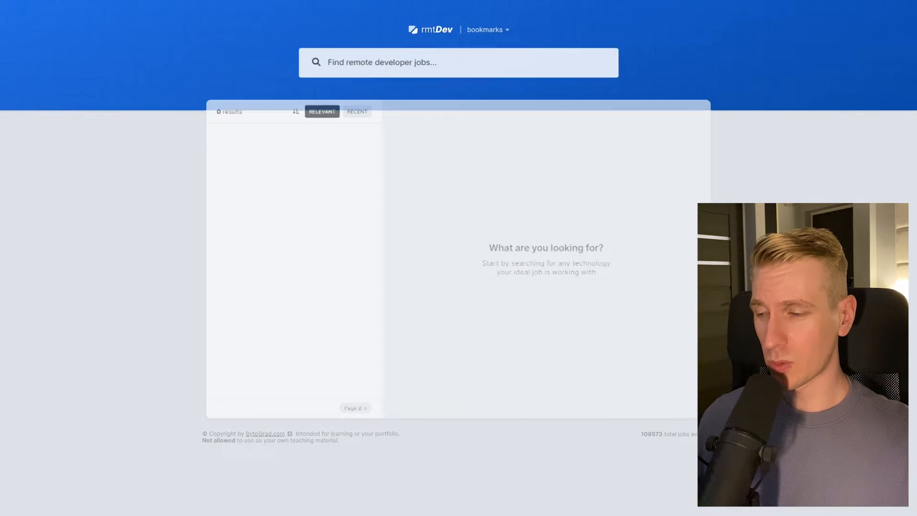
type("react developer")
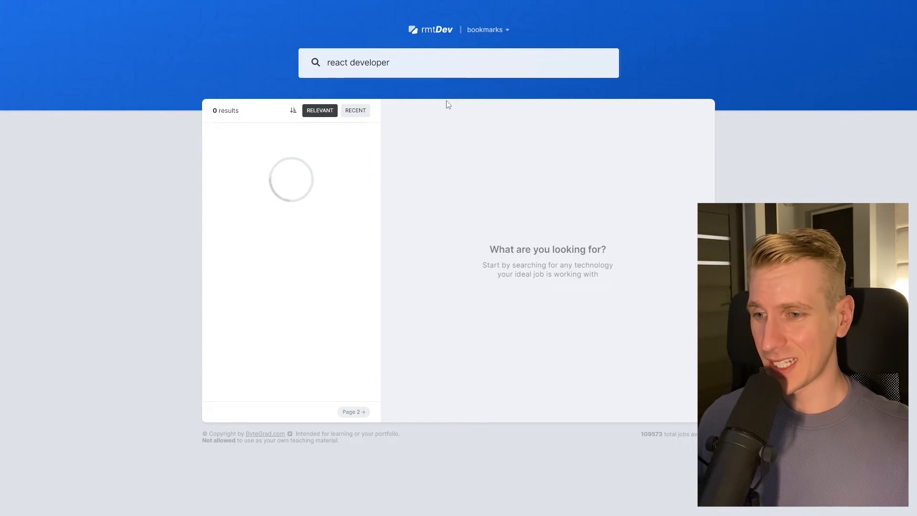
left_click(58, 8)
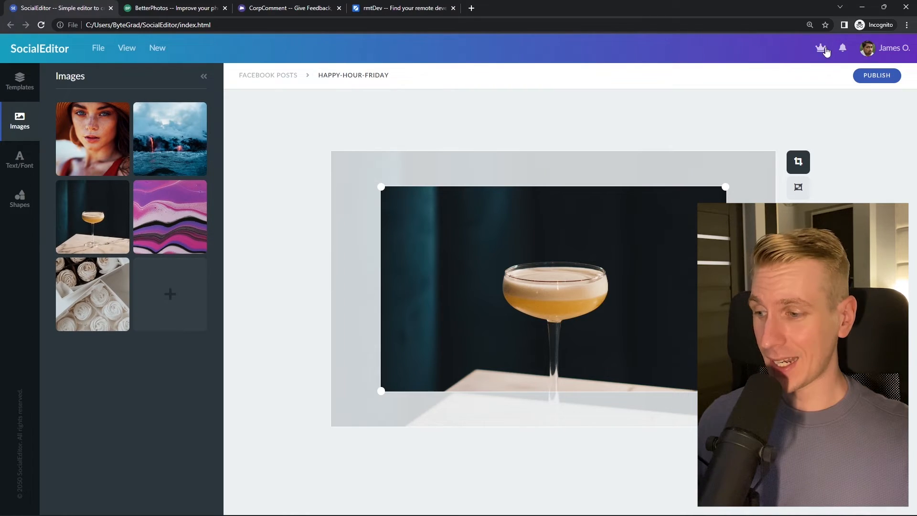
left_click(174, 7)
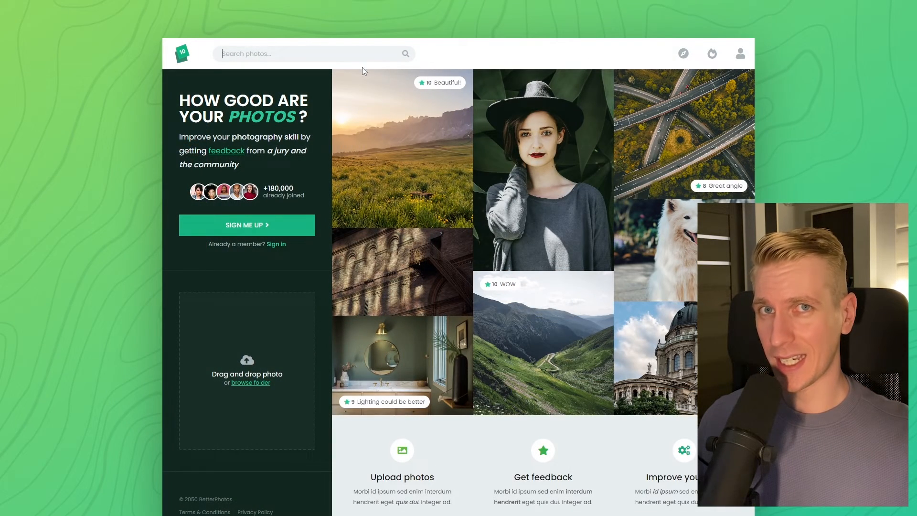